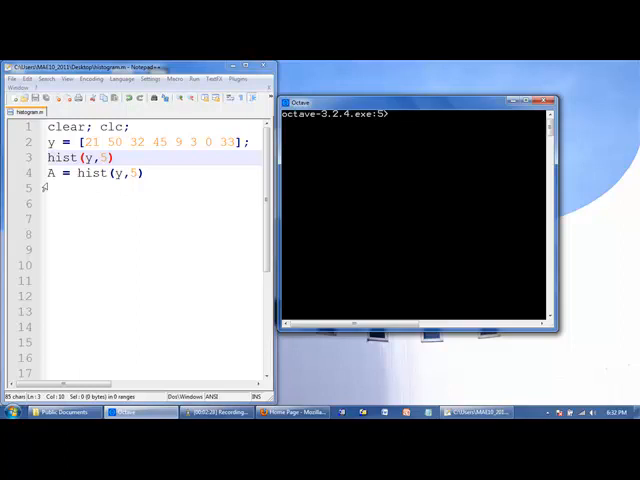
Step: Clear the command window with clc
{"action": "type", "text": "clc"}
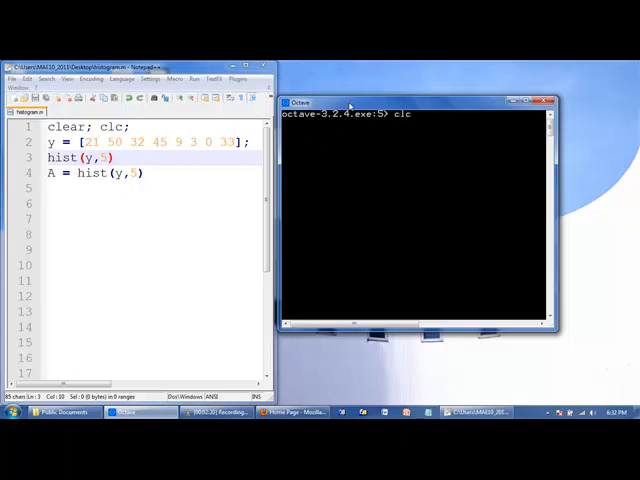
{"action": "key", "text": "Return"}
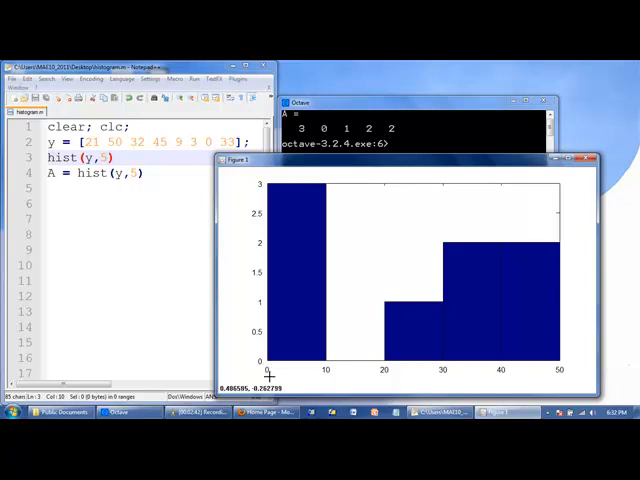
{"action": "mouse_move", "coordinate": [224, 250]}
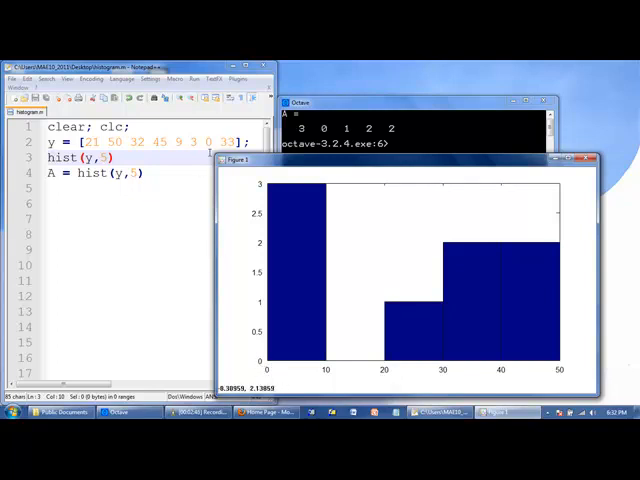
{"action": "mouse_move", "coordinate": [544, 352]}
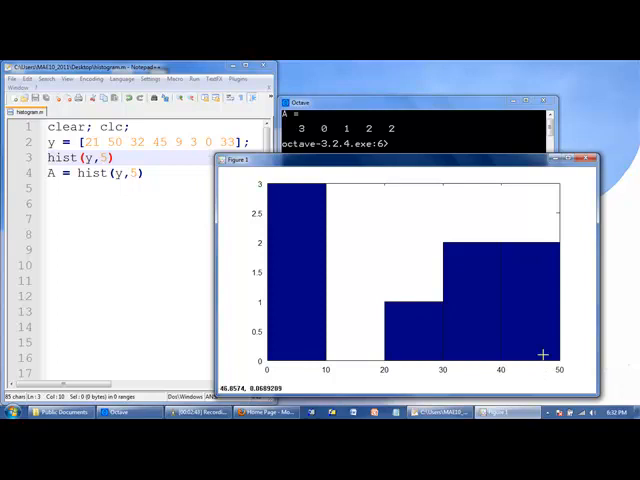
{"action": "mouse_move", "coordinate": [460, 334]}
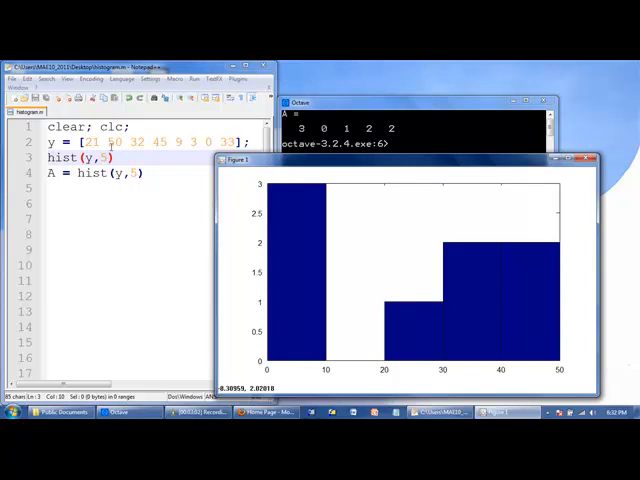
{"action": "mouse_move", "coordinate": [324, 372]}
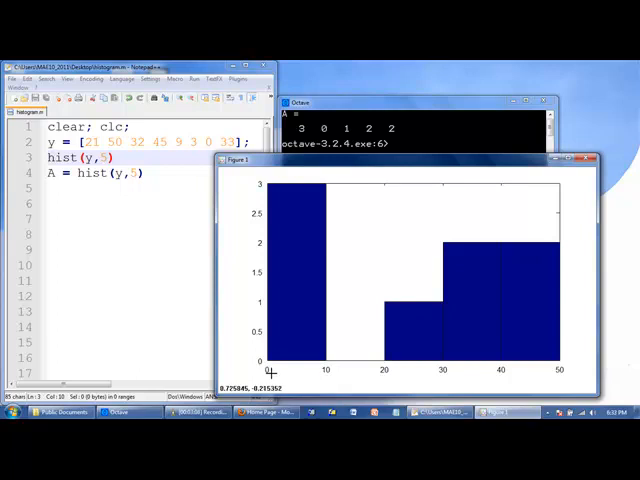
{"action": "mouse_move", "coordinate": [322, 372]}
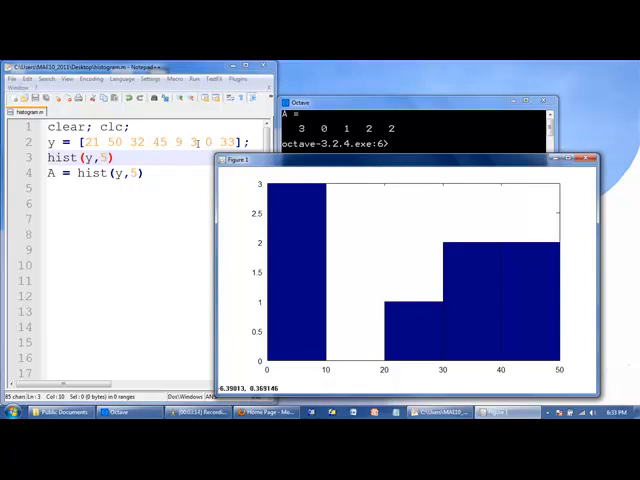
{"action": "mouse_move", "coordinate": [252, 164]}
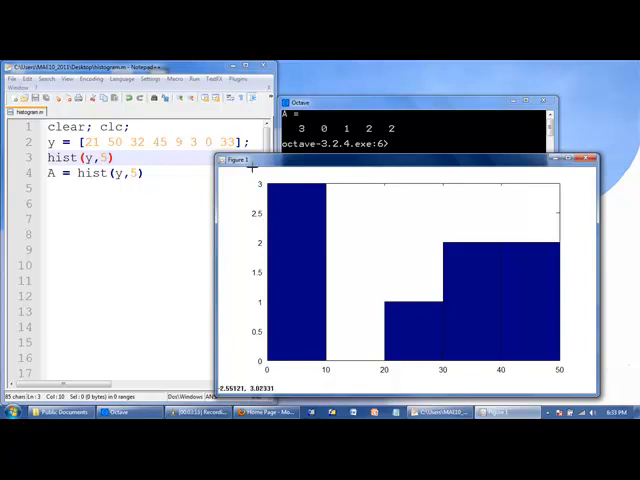
{"action": "mouse_move", "coordinate": [284, 176]}
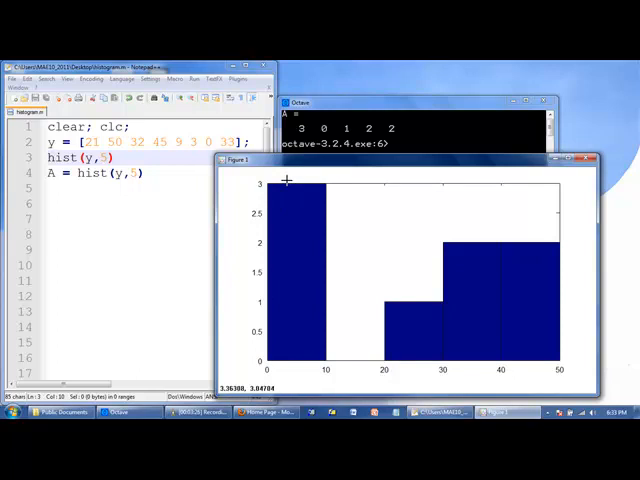
{"action": "mouse_move", "coordinate": [338, 330]}
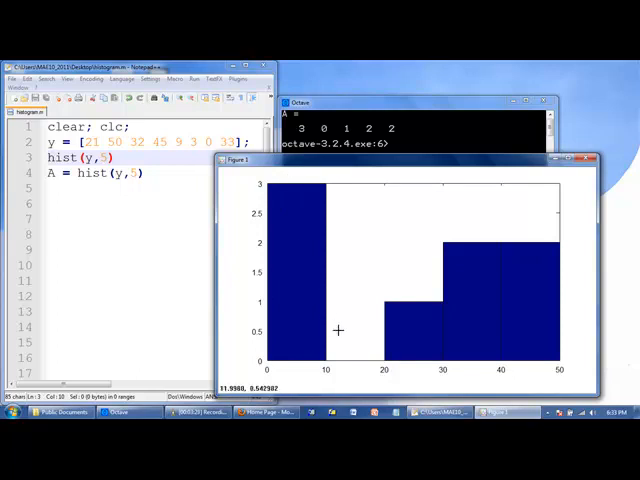
{"action": "mouse_move", "coordinate": [350, 354]}
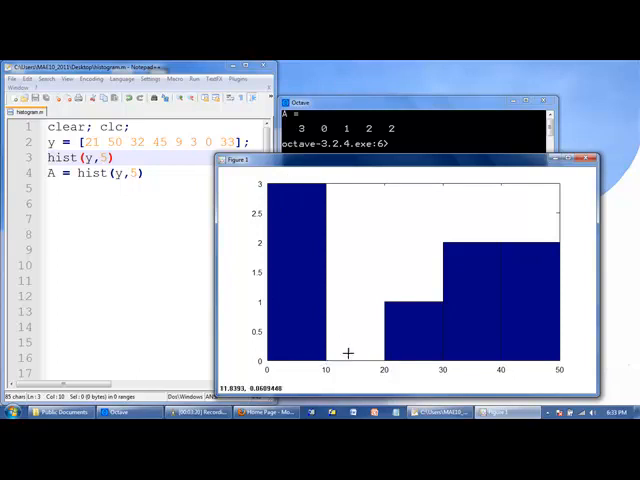
{"action": "mouse_move", "coordinate": [328, 358]}
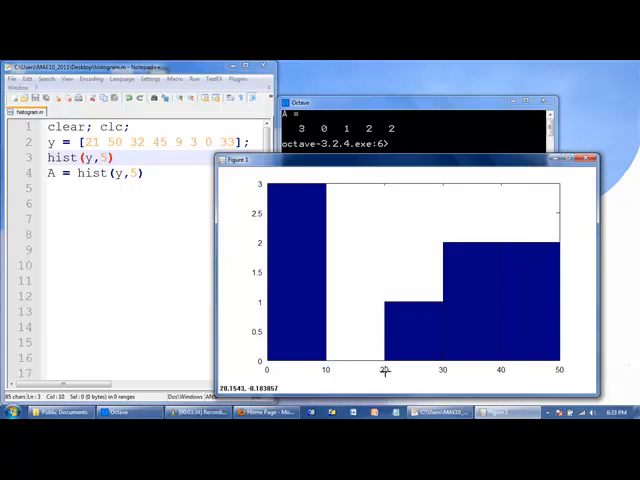
{"action": "mouse_move", "coordinate": [430, 374]}
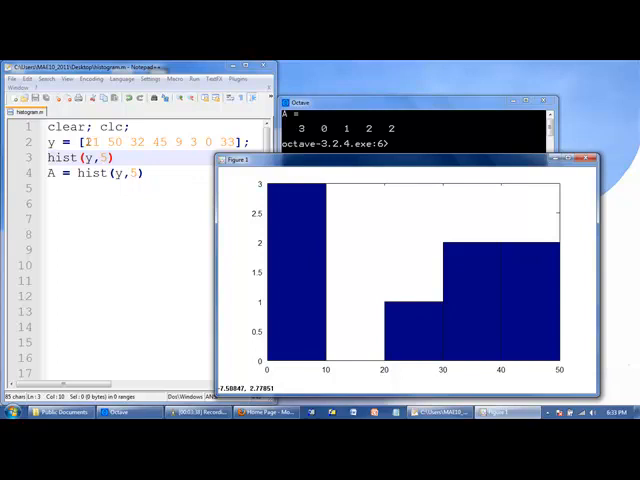
{"action": "mouse_move", "coordinate": [480, 378]}
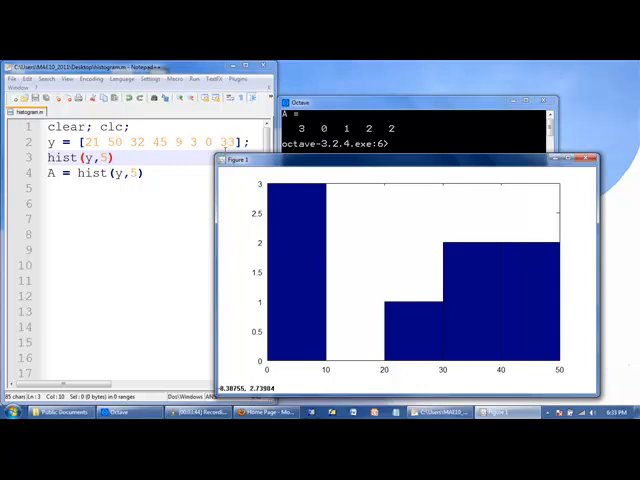
{"action": "mouse_move", "coordinate": [540, 368]}
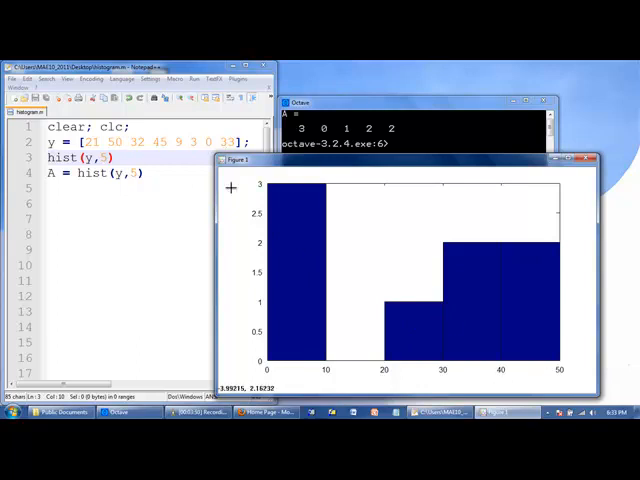
{"action": "mouse_move", "coordinate": [284, 212]}
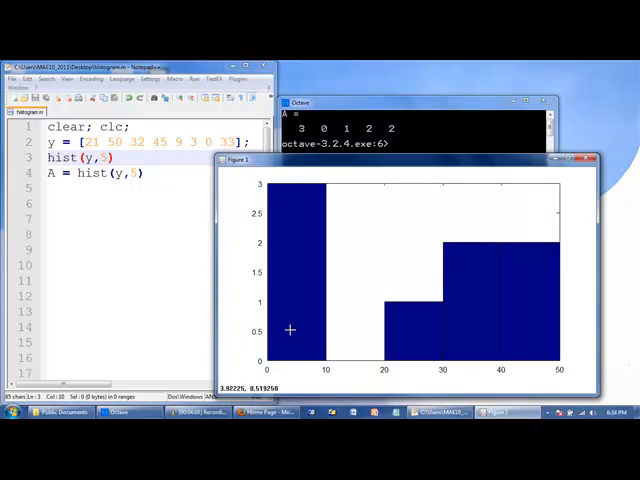
{"action": "mouse_move", "coordinate": [288, 330]}
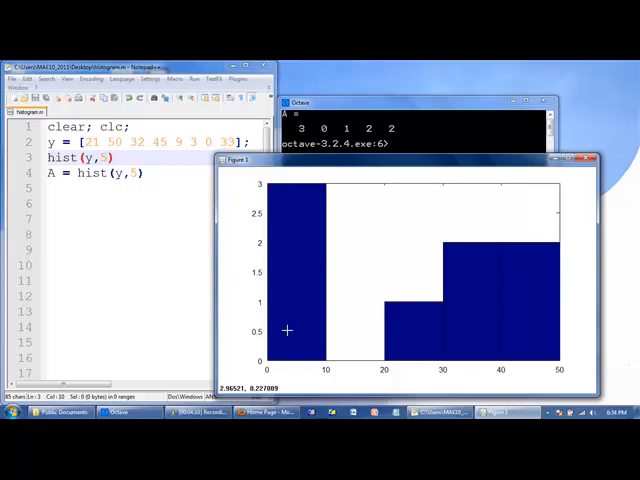
{"action": "mouse_move", "coordinate": [288, 358]}
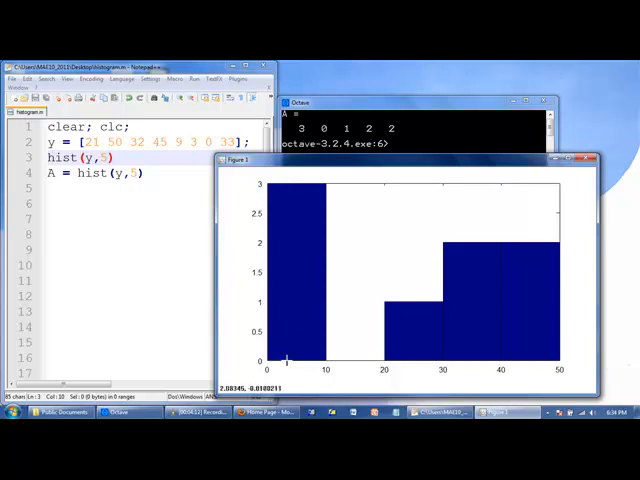
{"action": "mouse_move", "coordinate": [288, 360]}
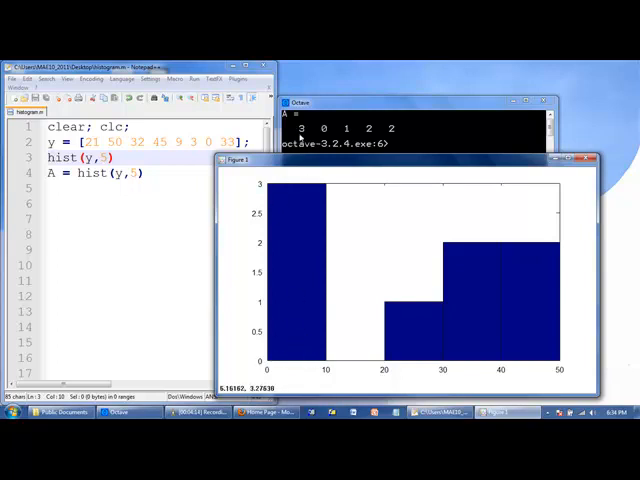
{"action": "mouse_move", "coordinate": [396, 132]}
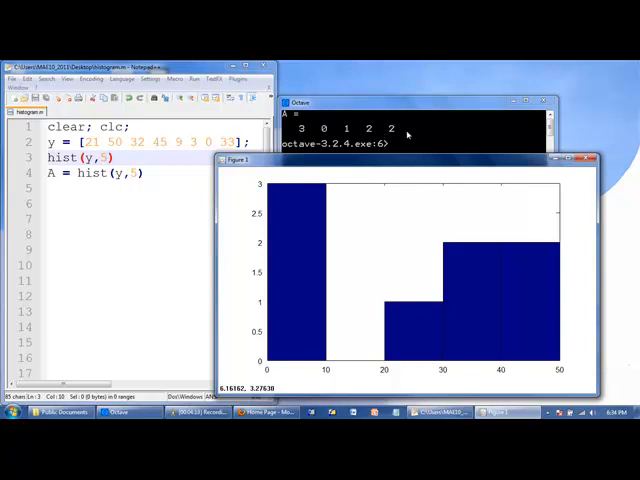
{"action": "mouse_move", "coordinate": [532, 320]}
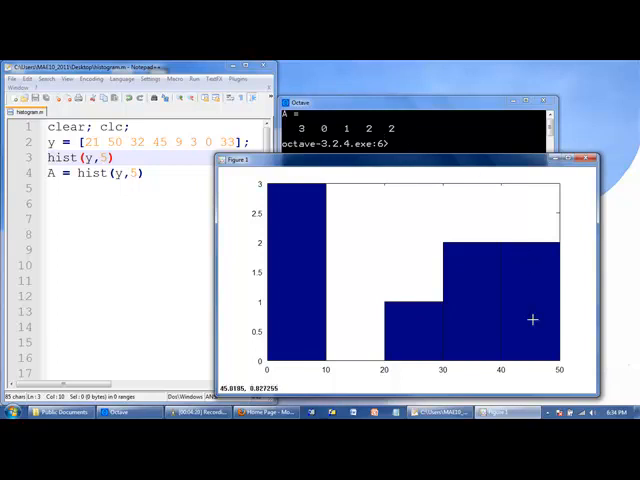
{"action": "mouse_move", "coordinate": [532, 356]}
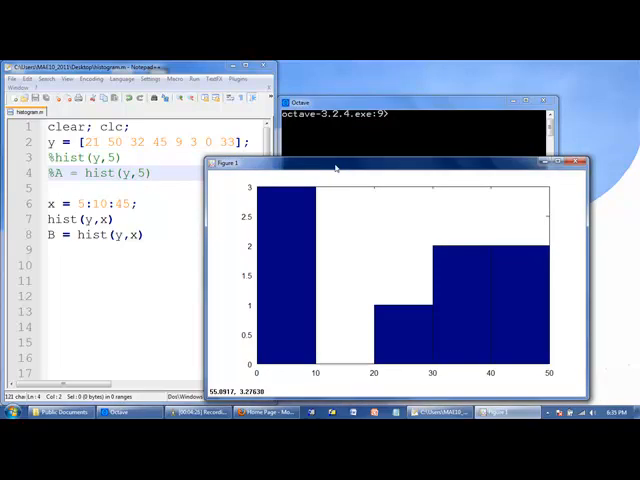
{"action": "mouse_move", "coordinate": [284, 364]}
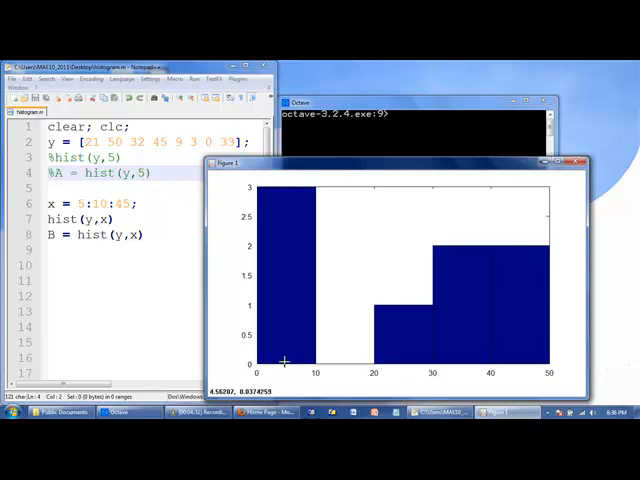
{"action": "mouse_move", "coordinate": [284, 362]}
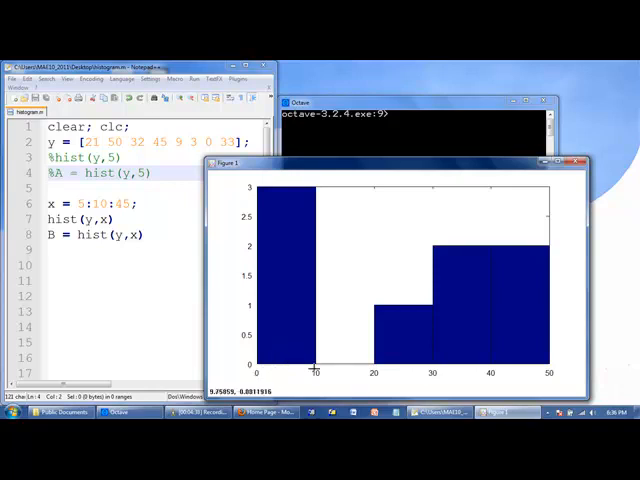
{"action": "mouse_move", "coordinate": [292, 360]}
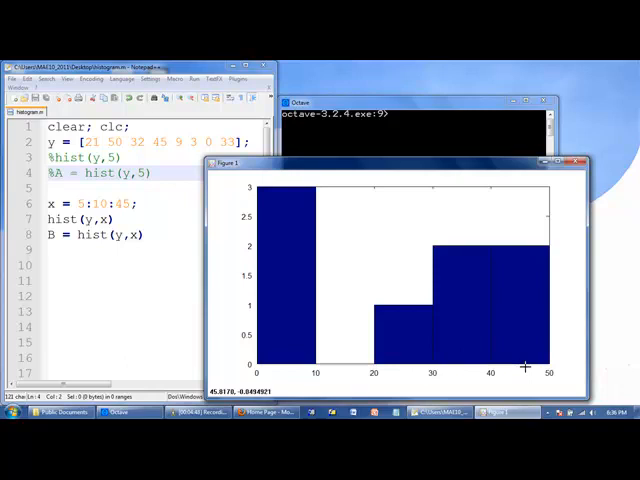
{"action": "mouse_move", "coordinate": [524, 364]}
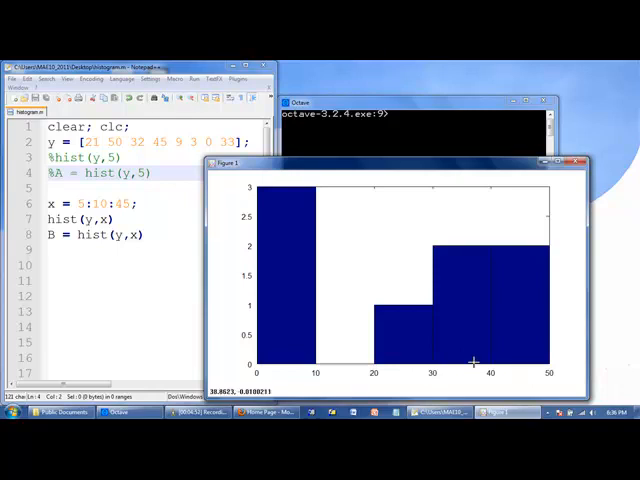
{"action": "mouse_move", "coordinate": [520, 364]}
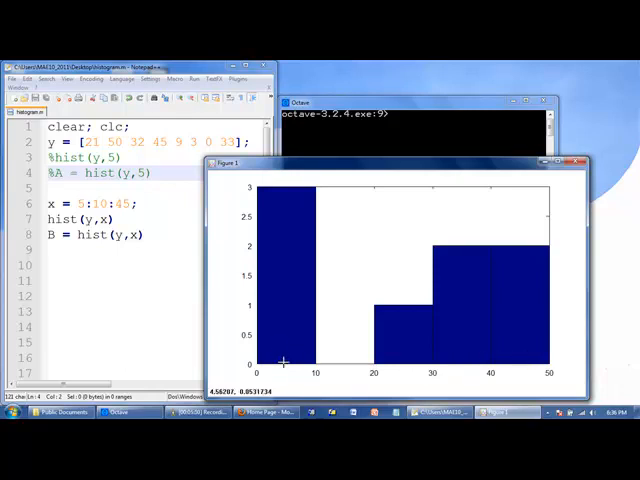
{"action": "mouse_move", "coordinate": [348, 366]}
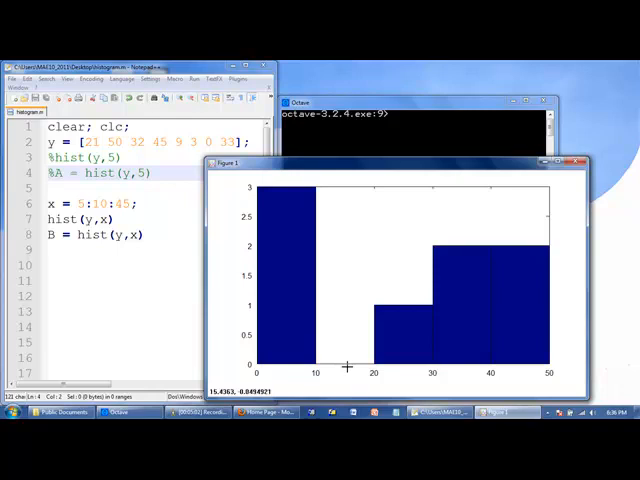